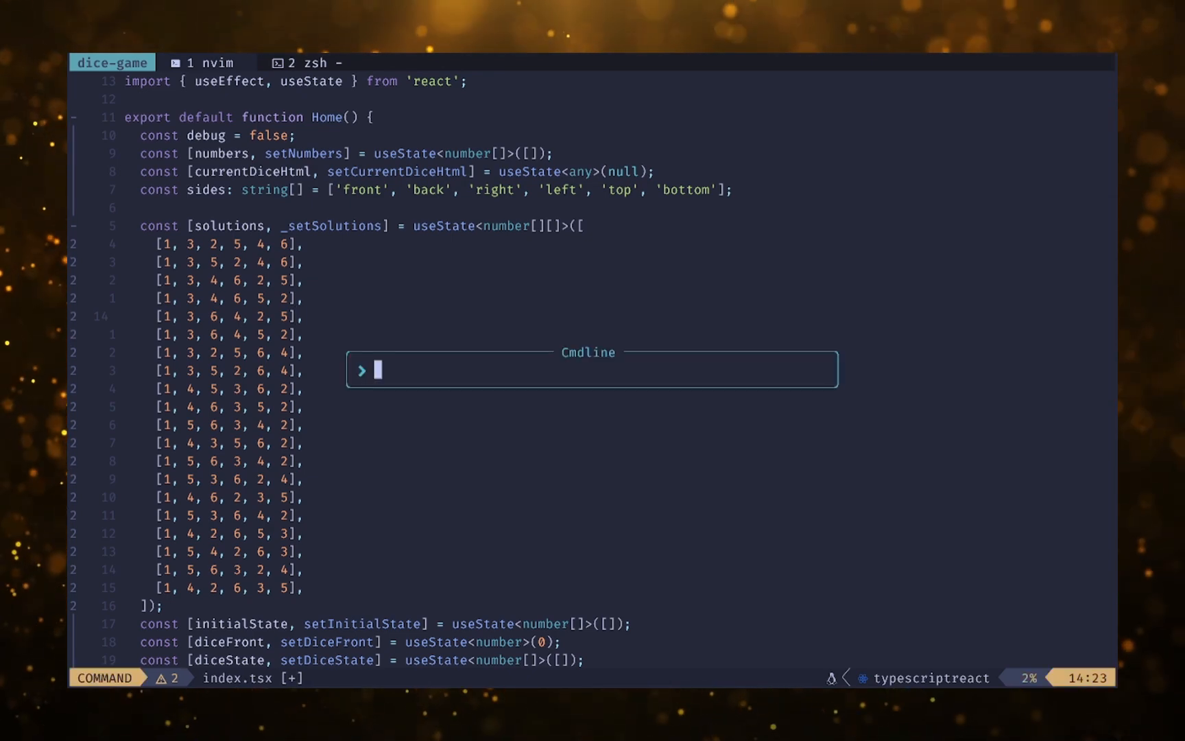
Type 'e ' in the floating cmdline to list project files and folders as path suggestions.
text(e)
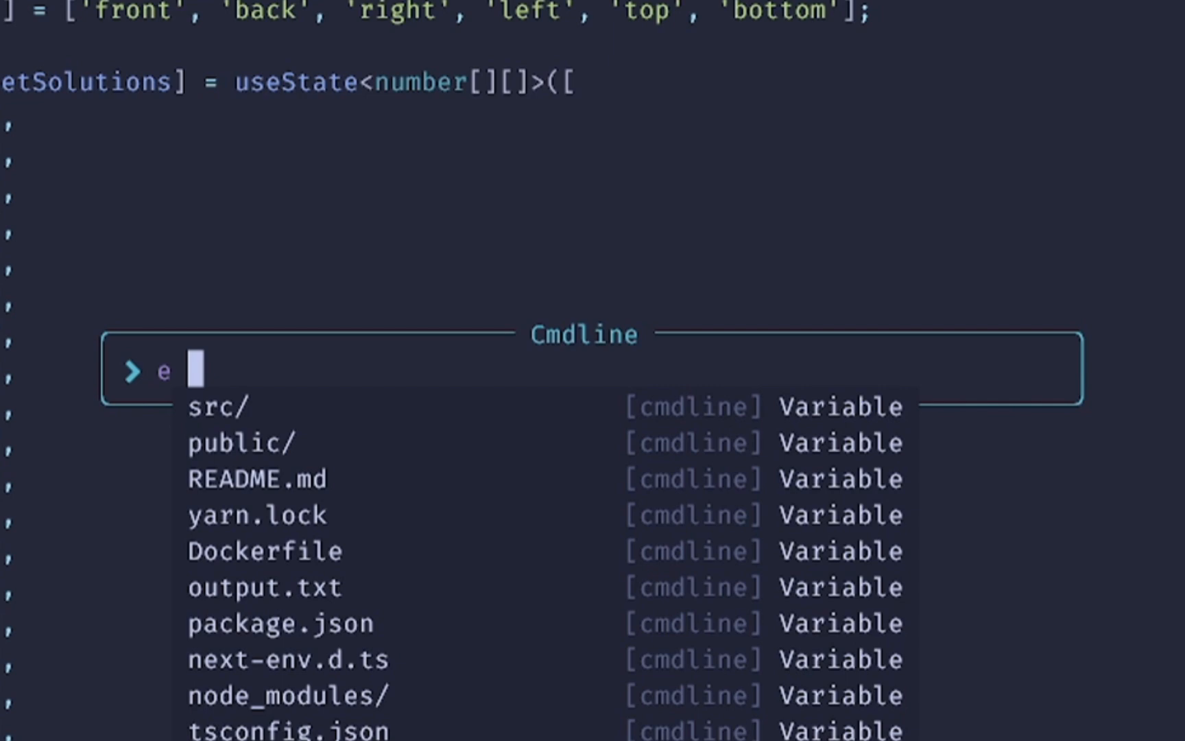
key(Escape)
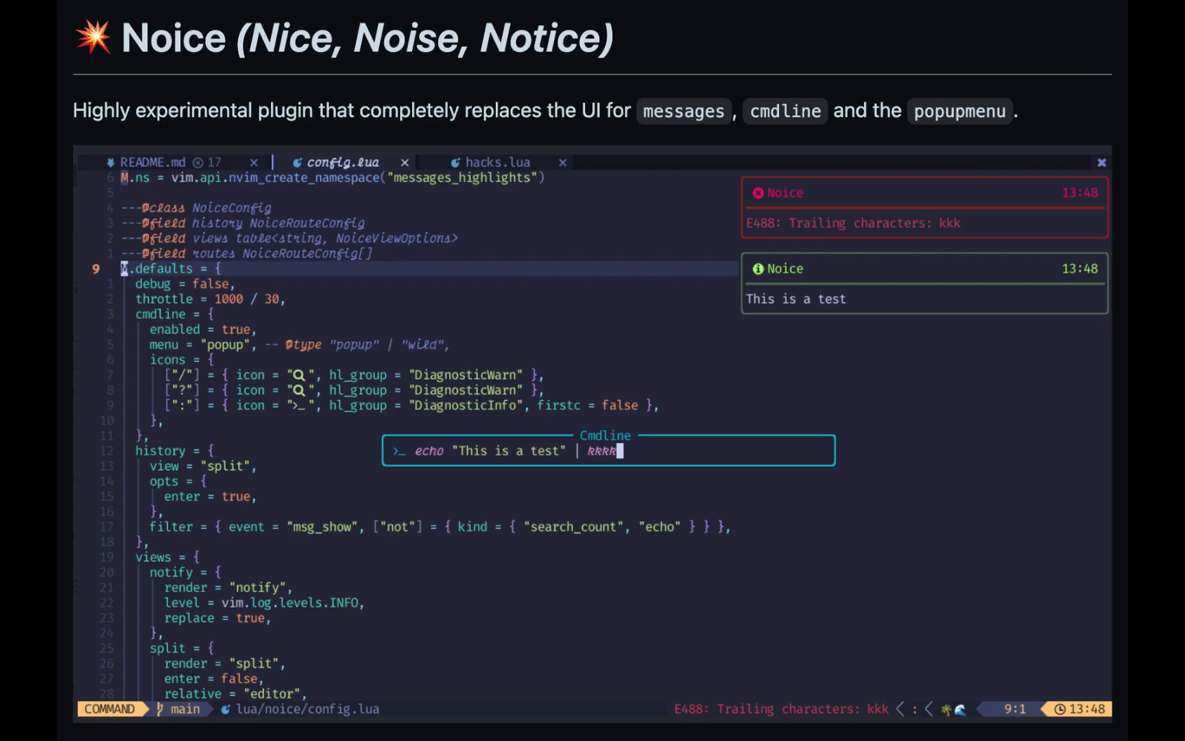
Scroll through the folke/noice.nvim GitHub README to its UI screenshot.
key(Right)
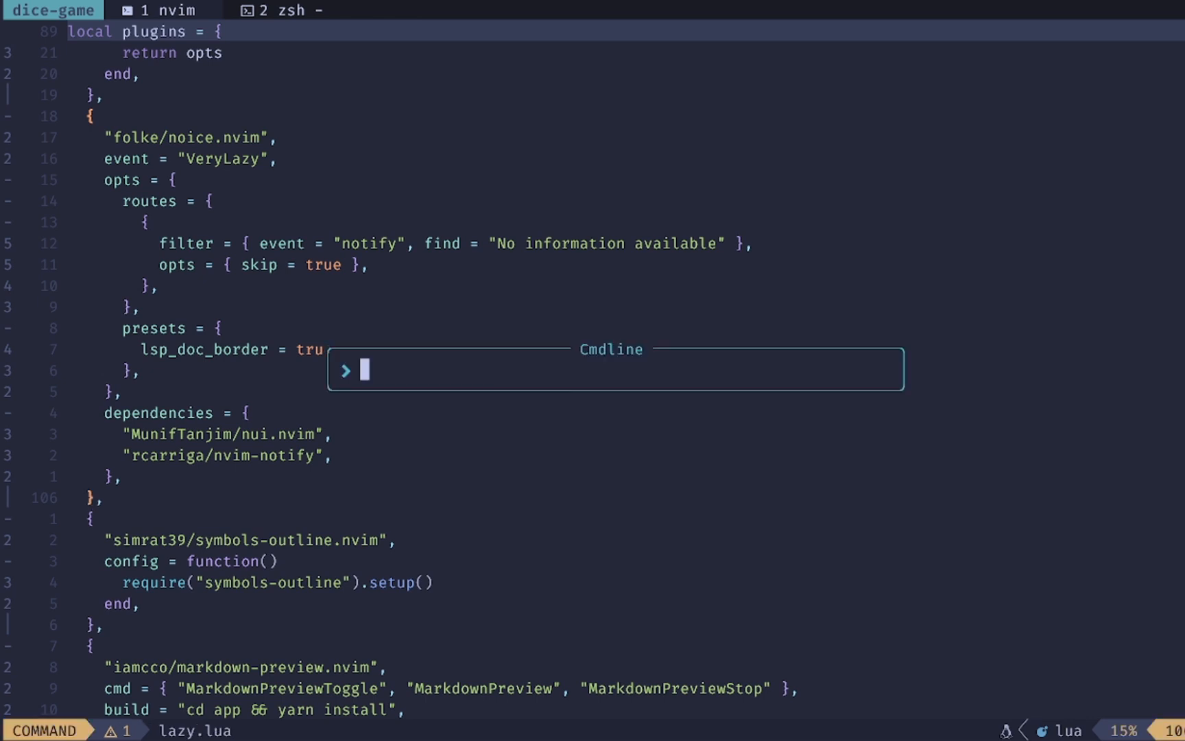
Dismiss the Cmdline popup over the noice.nvim plugin spec in lazy.lua.
key(Escape)
text(N)
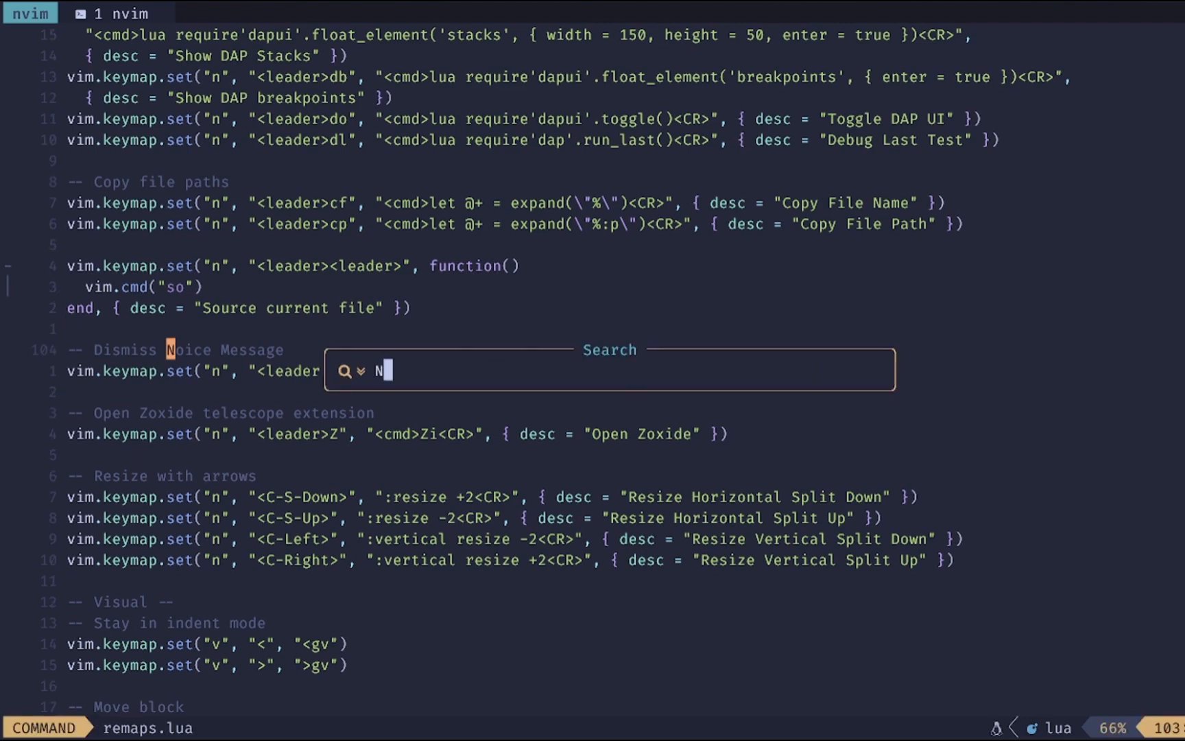
Search remaps.lua for 'Noice' to reach the Dismiss Noice Message keymap.
text(oice"))
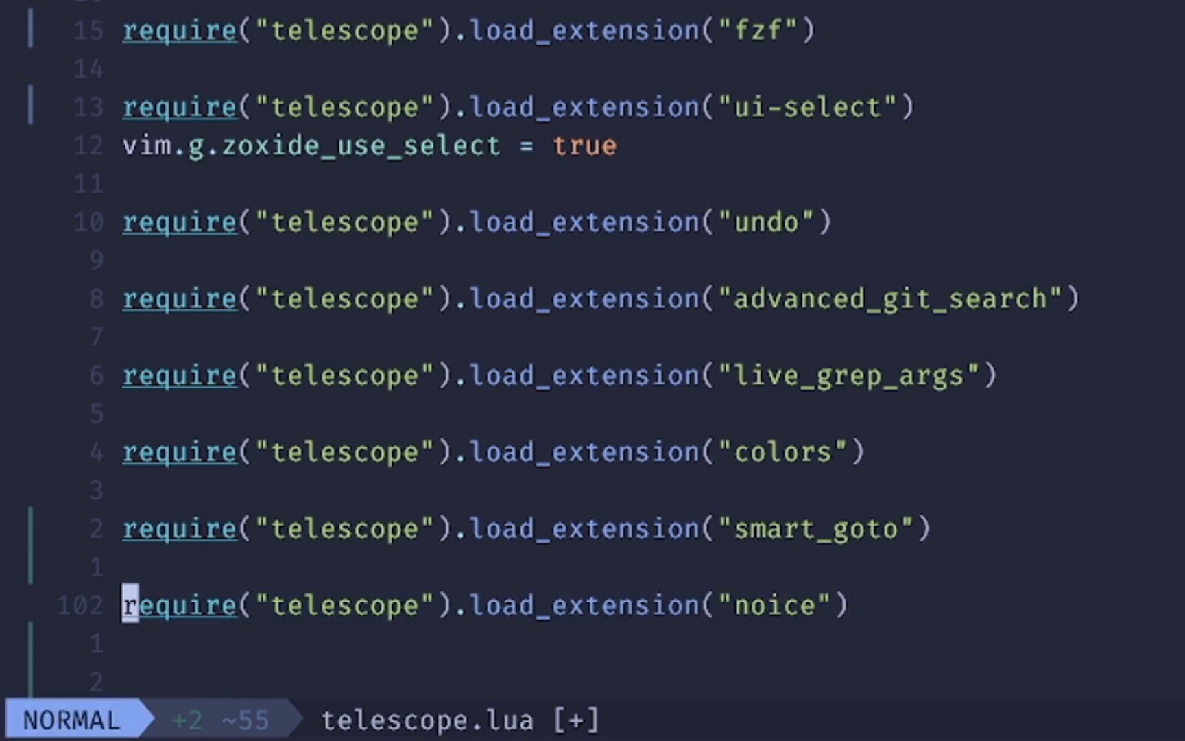
Try the ':Telescope', ':Noice first' and ':Noice last' commands in telescope.lua.
text(:Telesc)
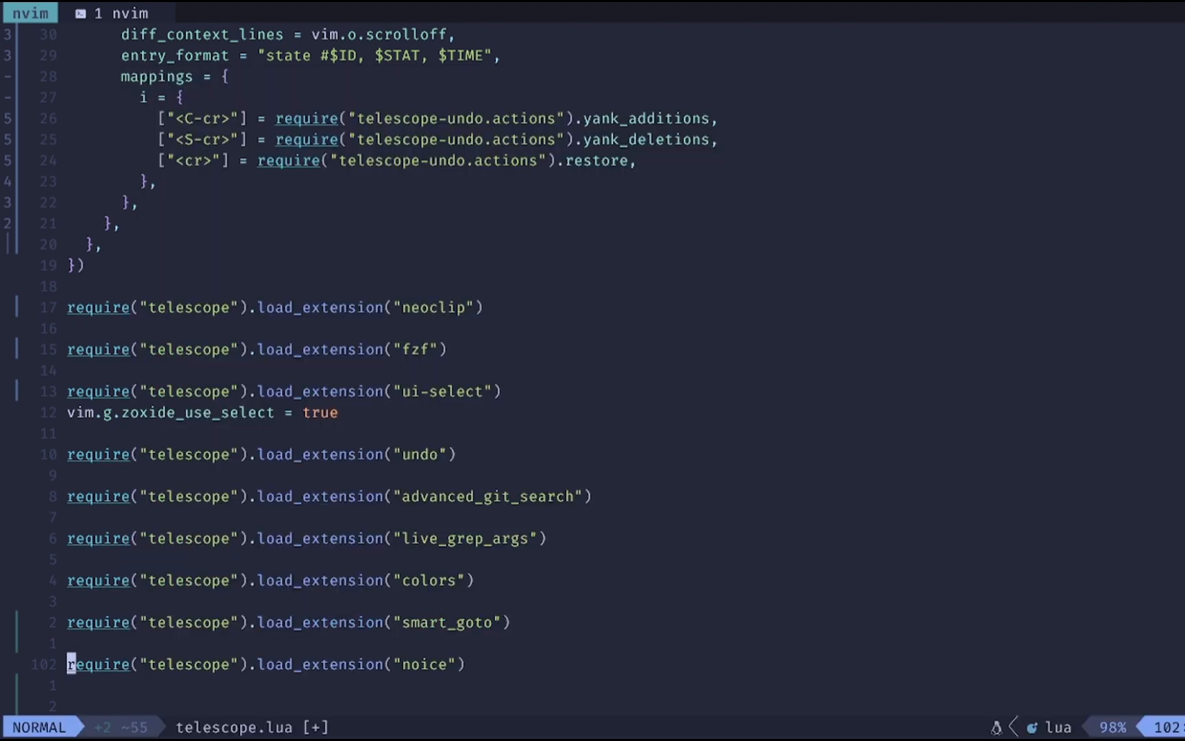
text(Noice firs)
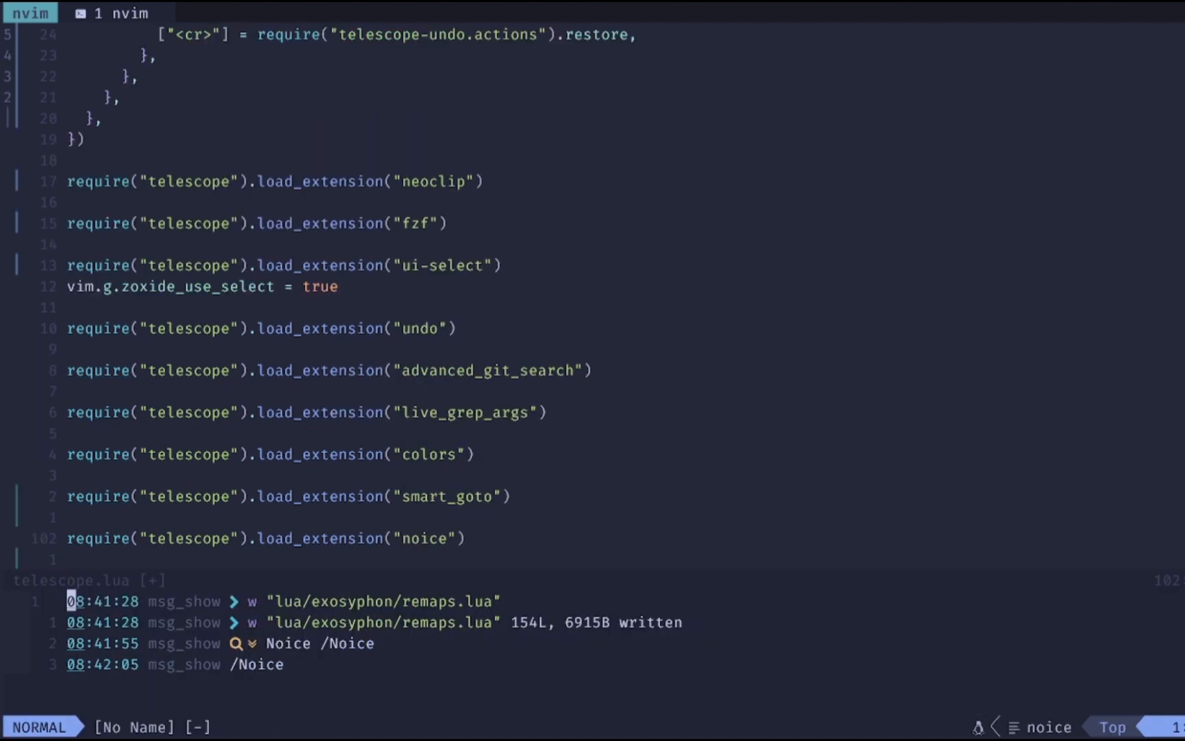
text(Noice last)
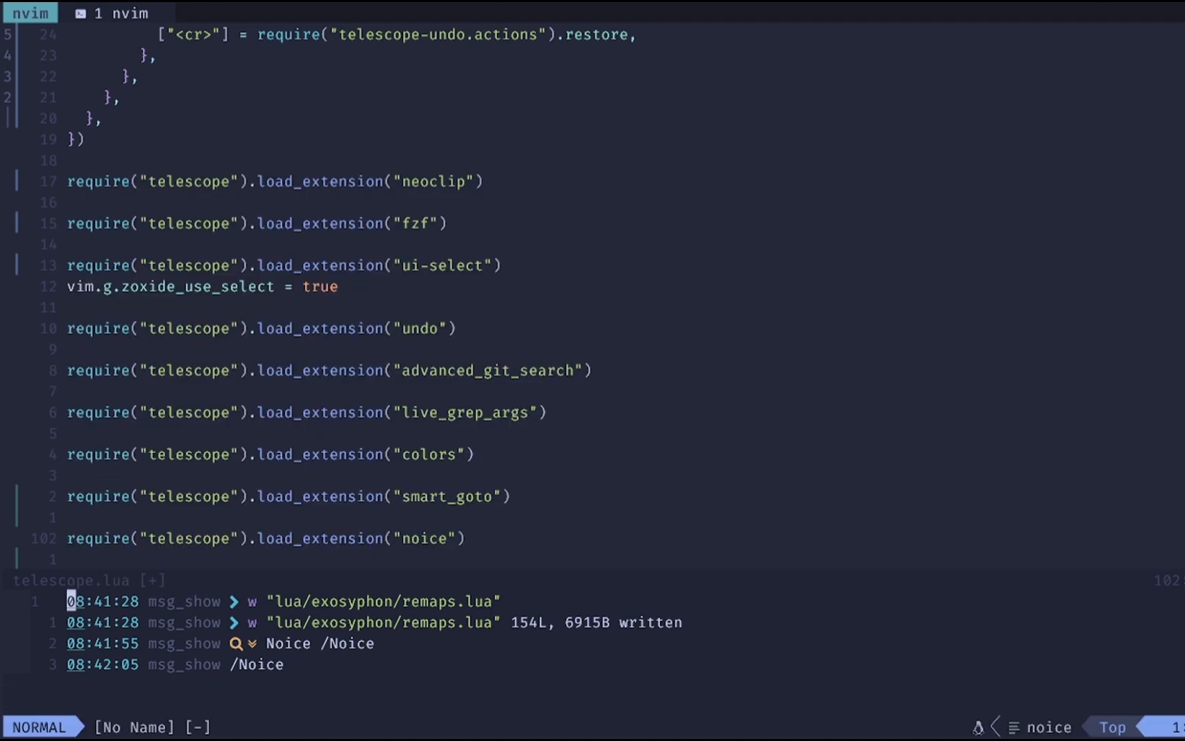
Open the floating command line and start typing 'messag' for Noice messages.
key(:)
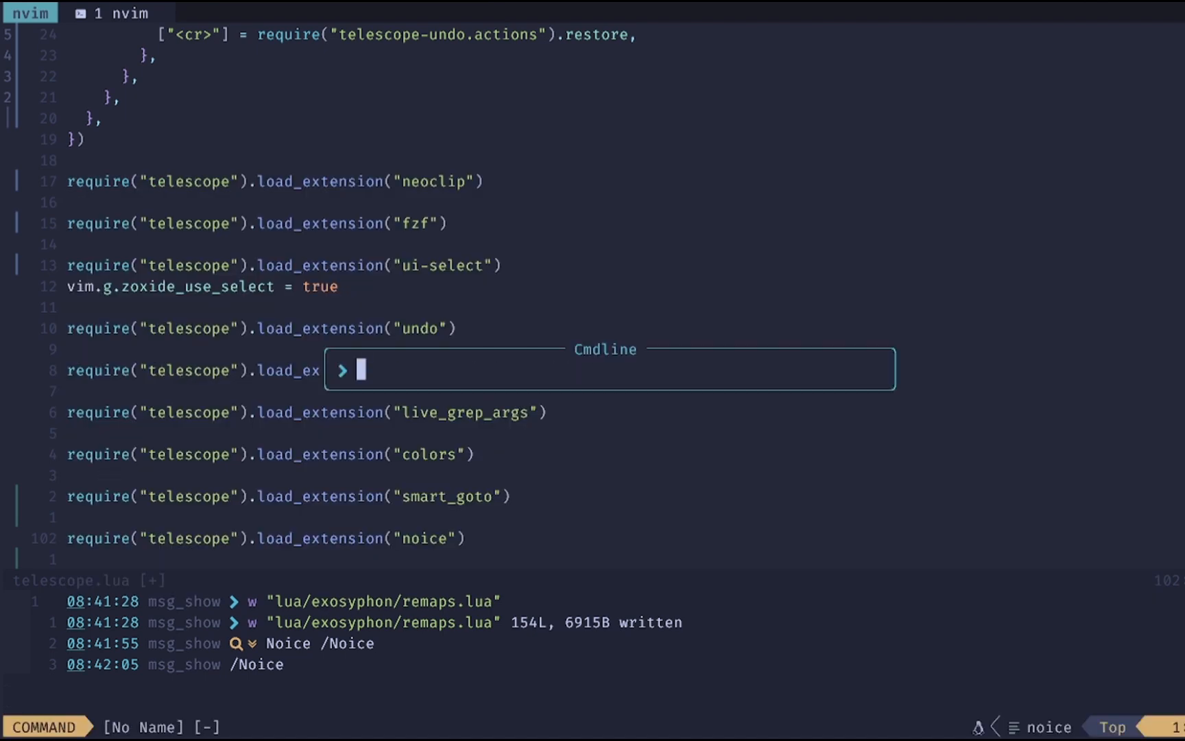
text(messag)
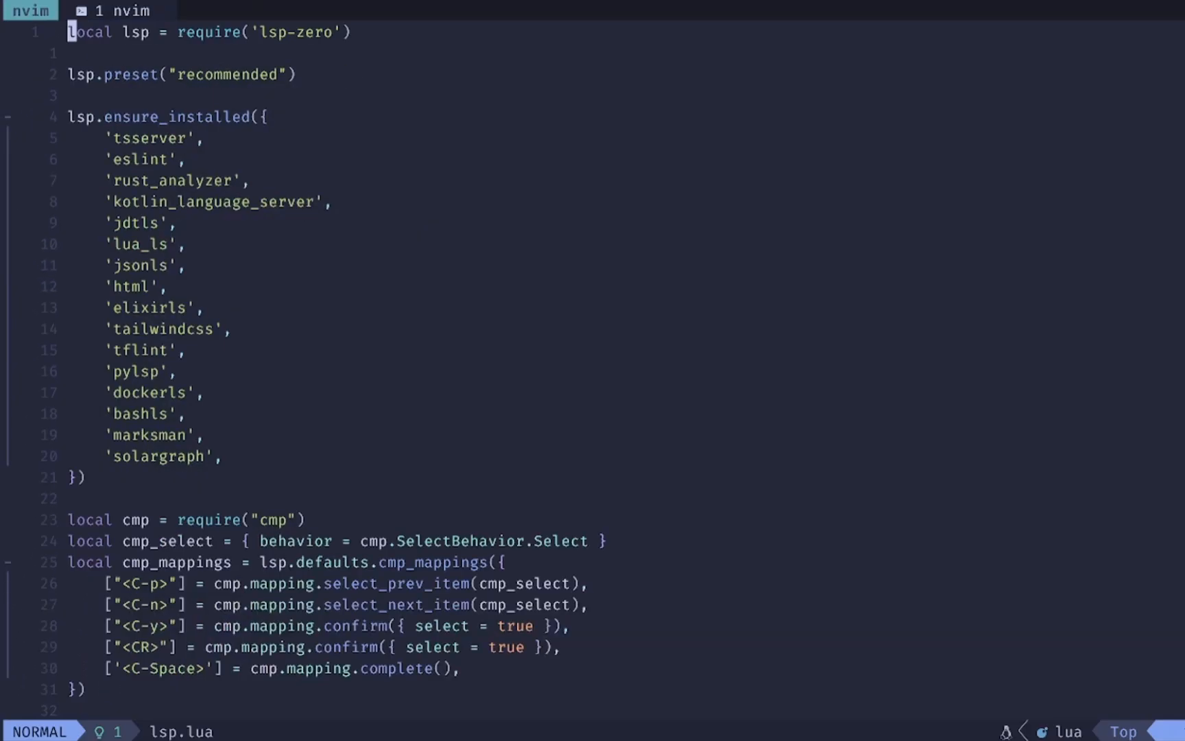
Search lsp.lua for 'cmdline' and line-select the '/' buffer-completion setup block.
text(cmdli)
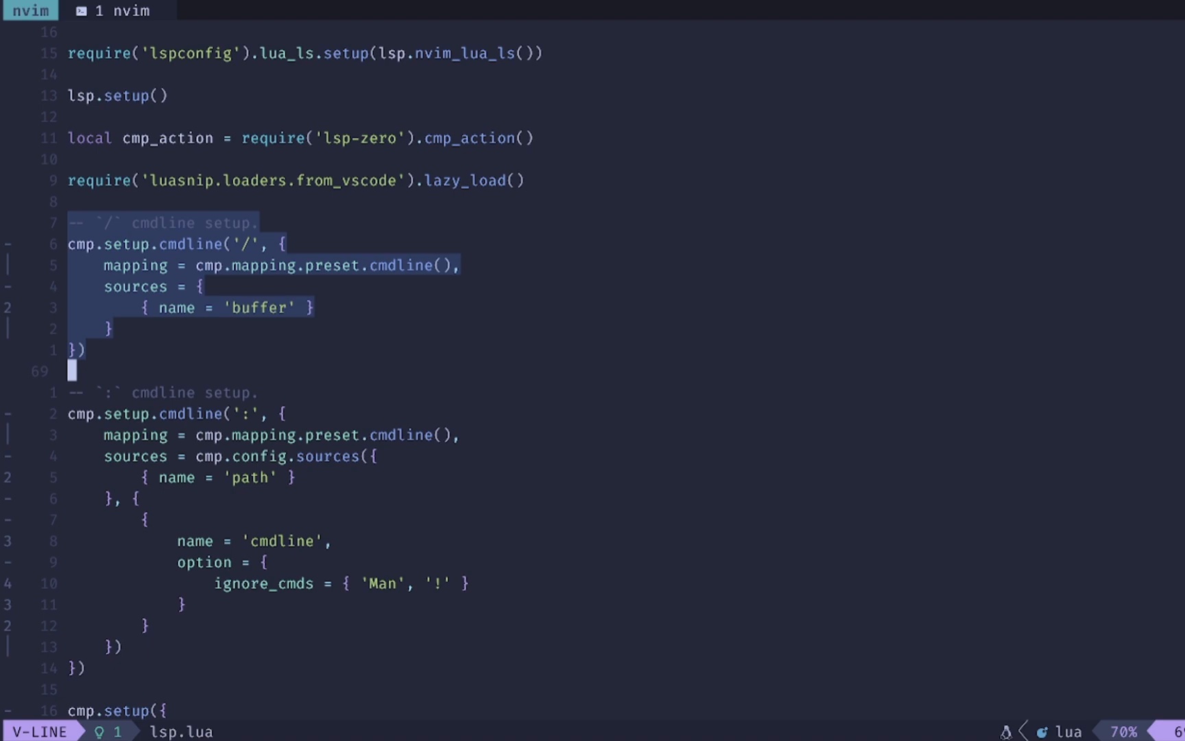
key(Escape)
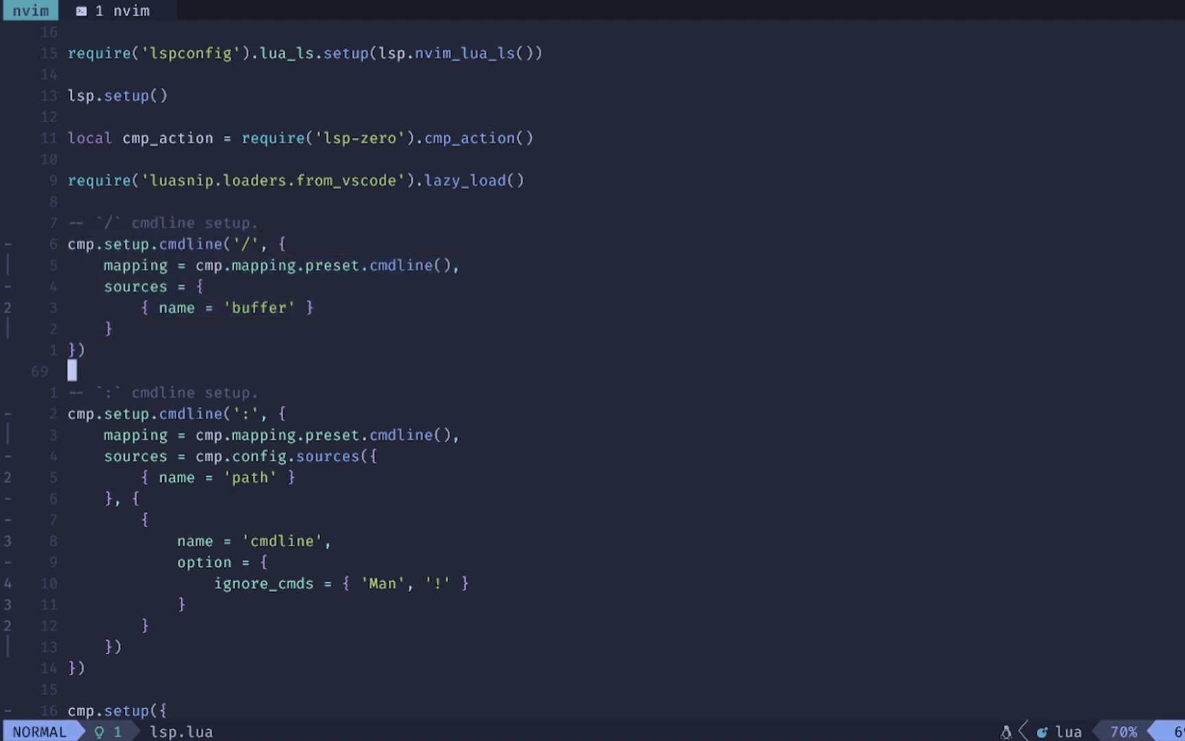